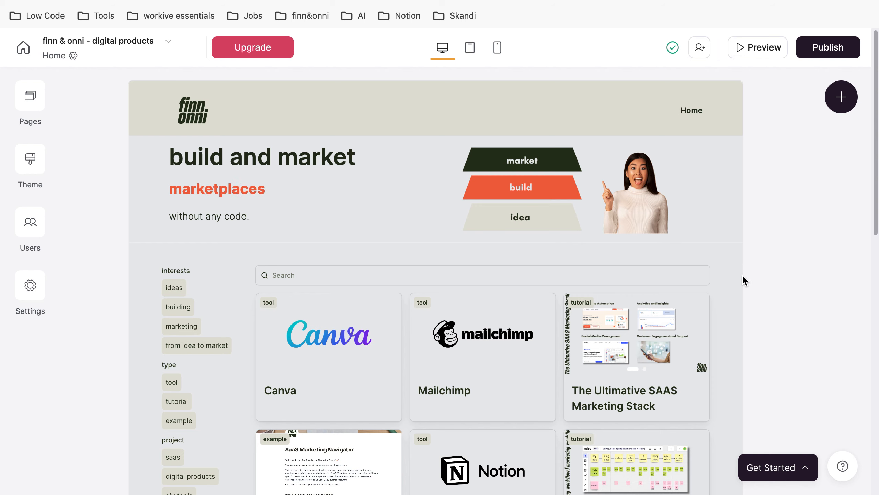
Step: Browse the finn & onni site, then open its Airtable base and scroll to the internal links column
scroll("down", 3)
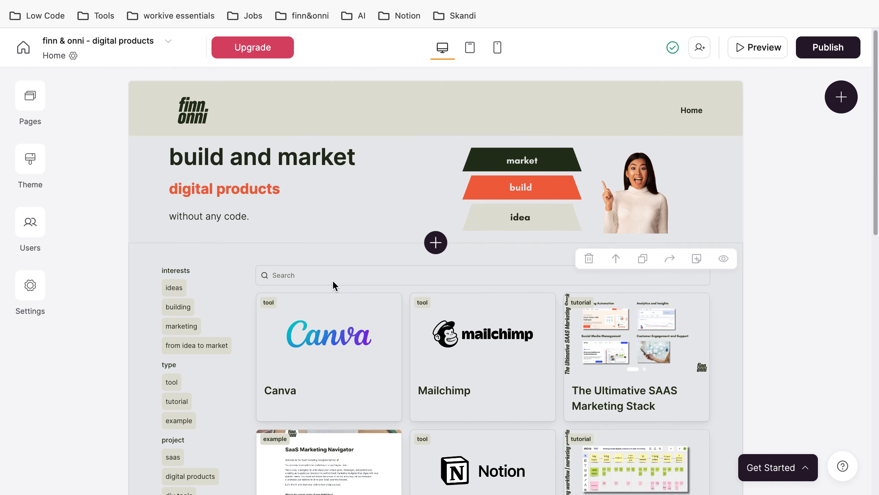
scroll("down", 3)
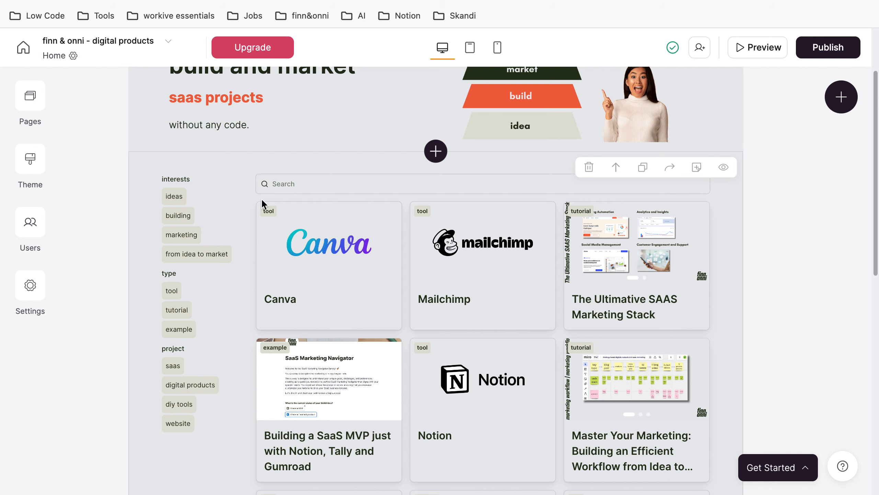
scroll("down", 3)
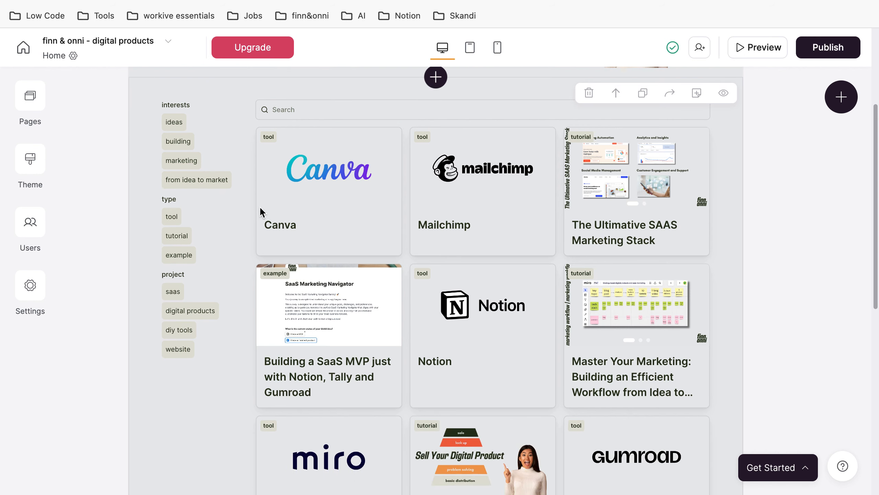
mouse_move(141, 136)
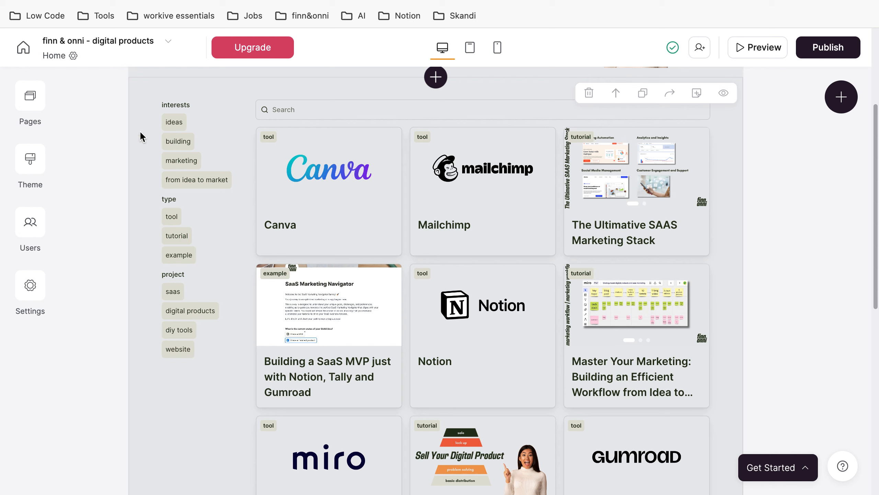
mouse_move(182, 161)
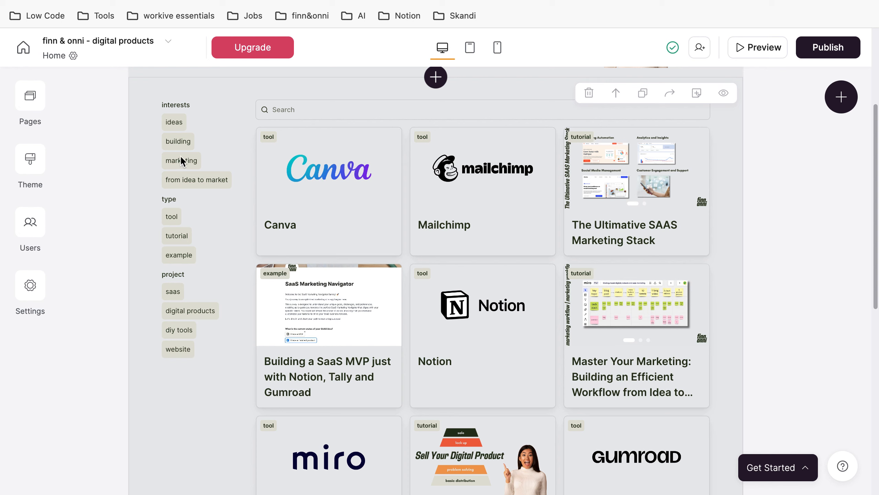
mouse_move(178, 236)
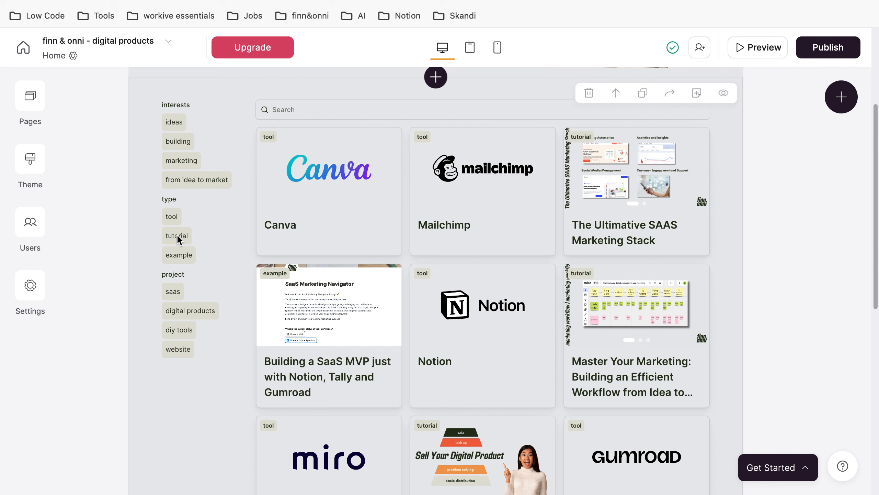
mouse_move(196, 264)
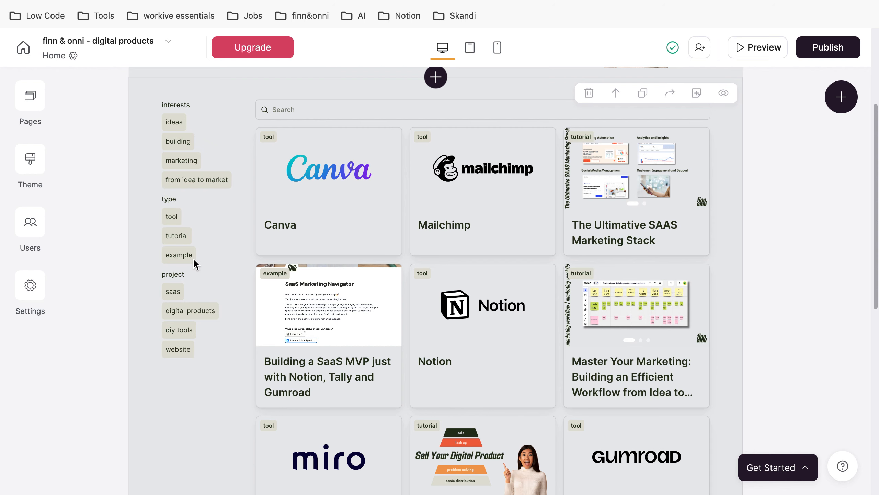
scroll("down", 3)
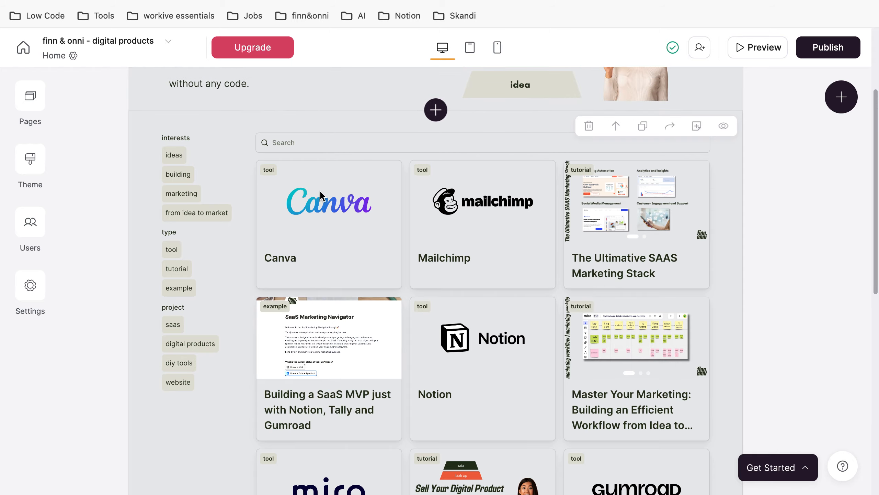
mouse_move(402, 190)
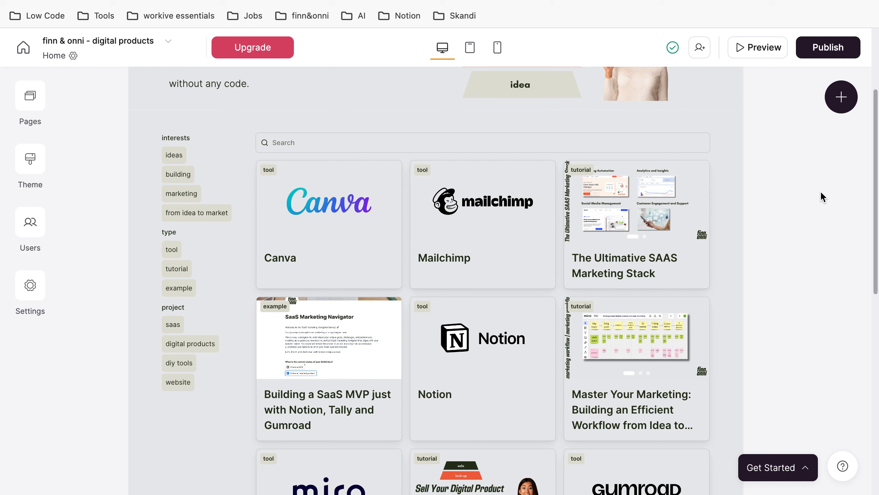
left_click(384, 279)
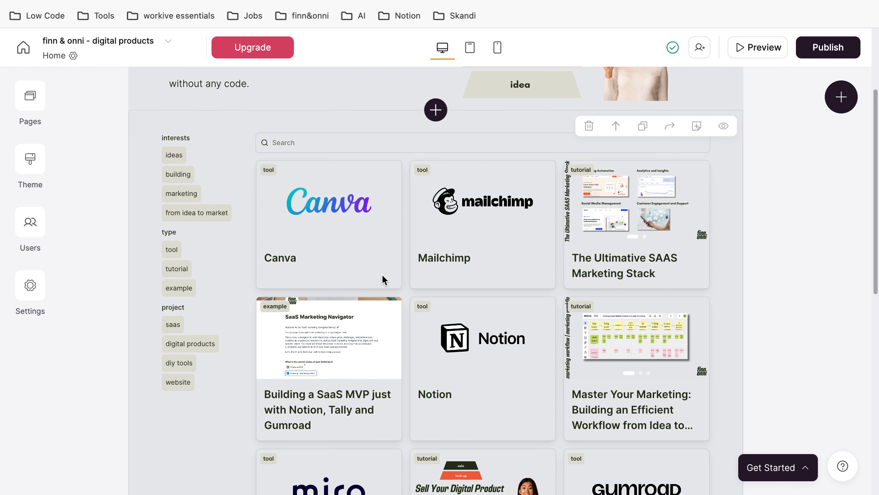
scroll("down", 3)
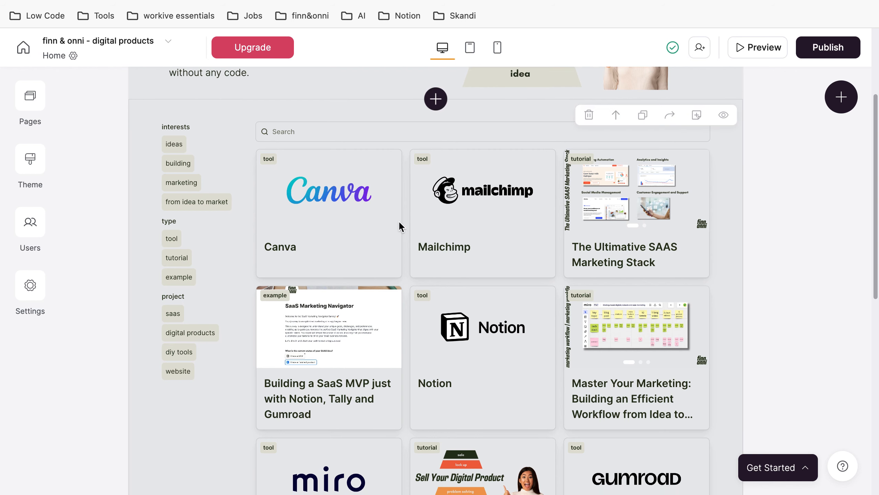
scroll("down", 3)
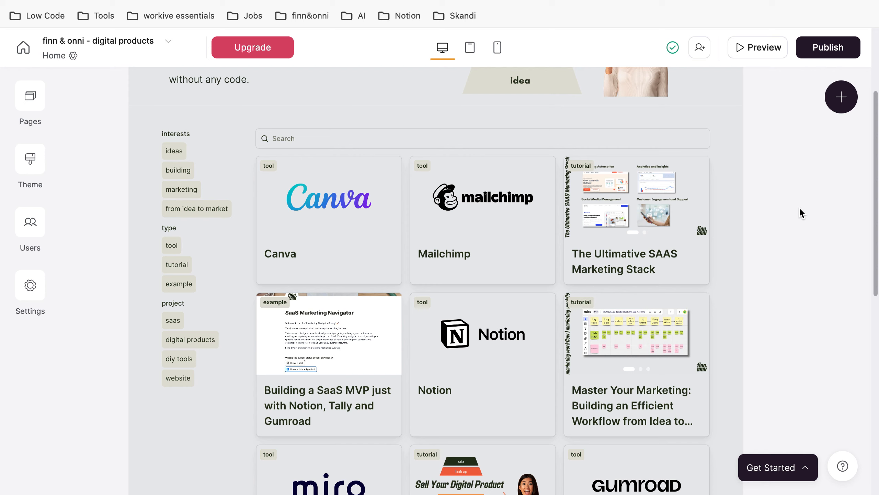
scroll("up", 3)
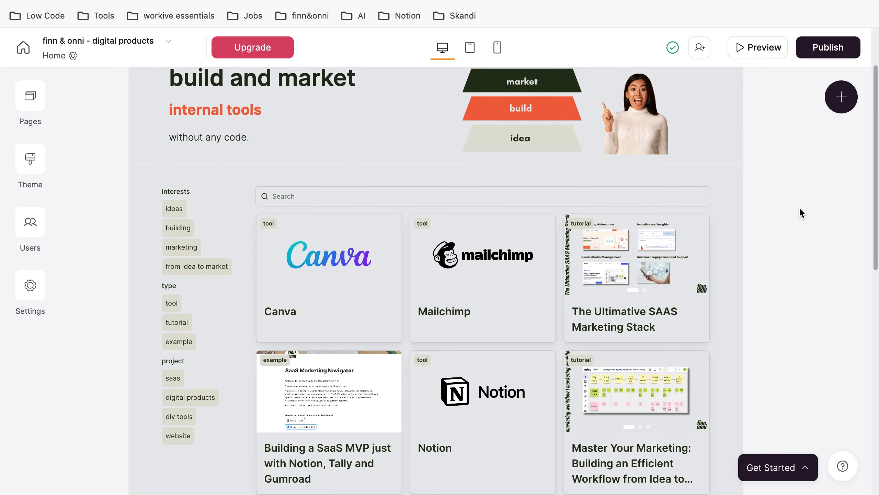
scroll("up", 3)
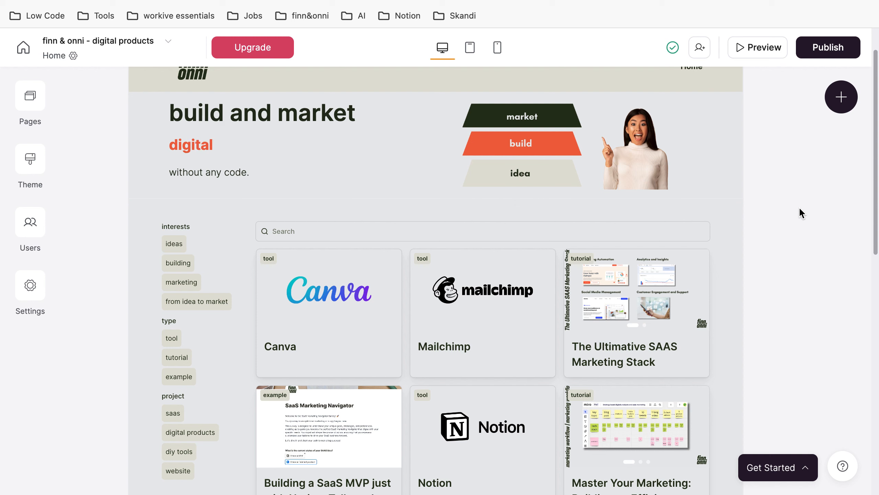
left_click(393, 145)
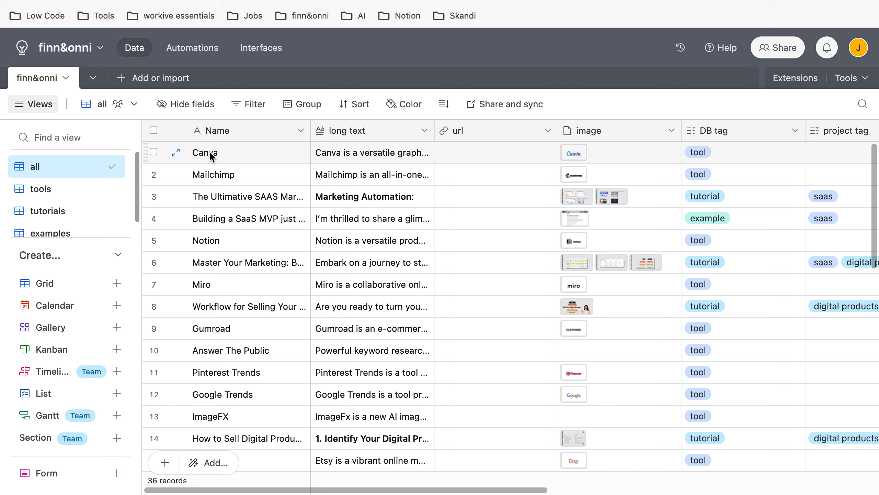
mouse_move(400, 171)
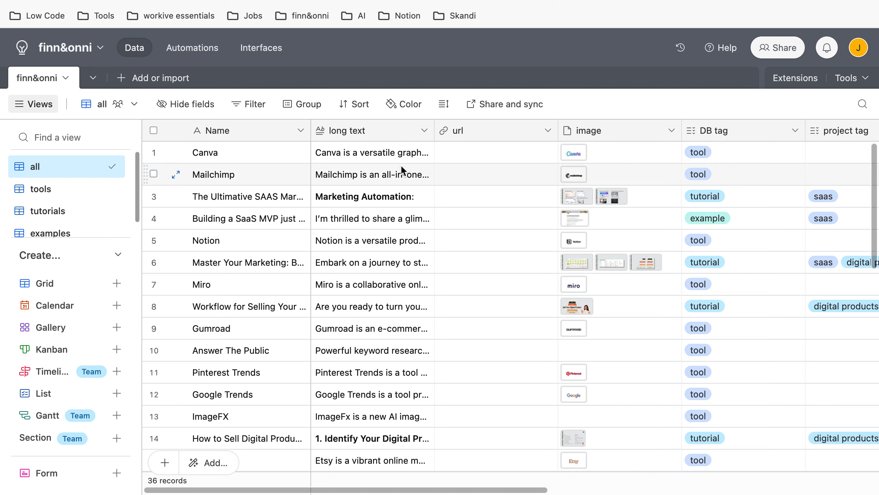
mouse_move(250, 201)
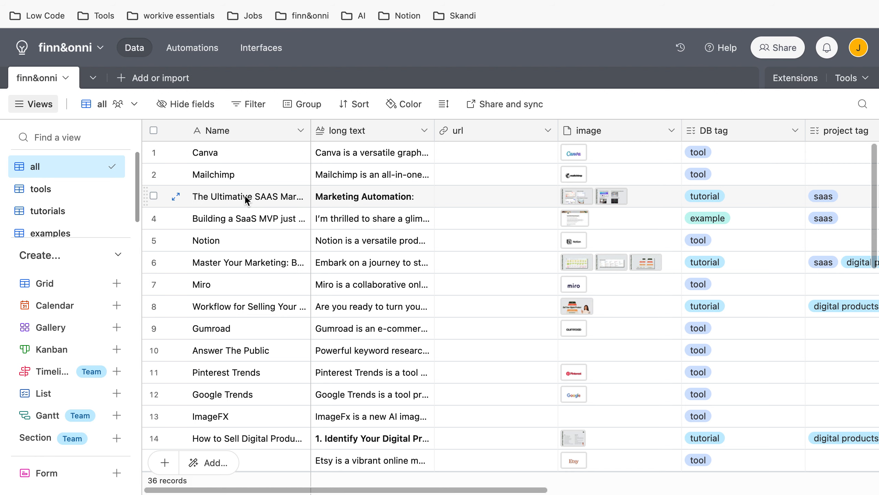
mouse_move(275, 168)
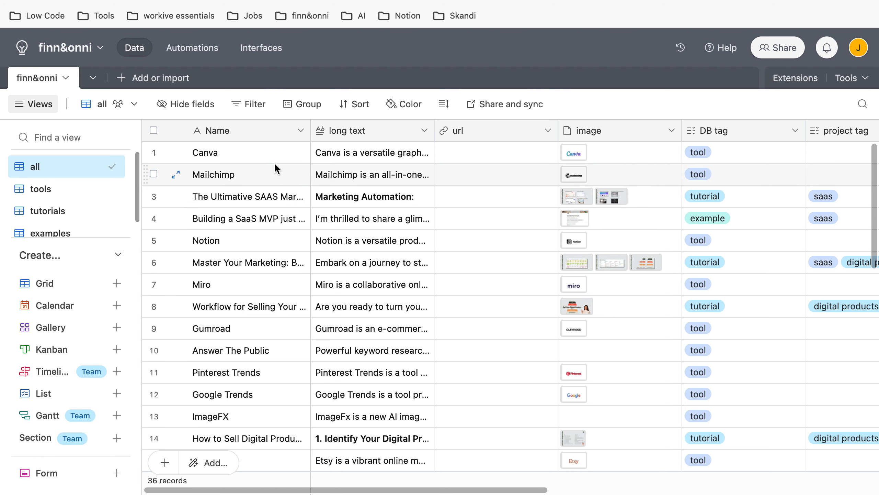
scroll("right", 3)
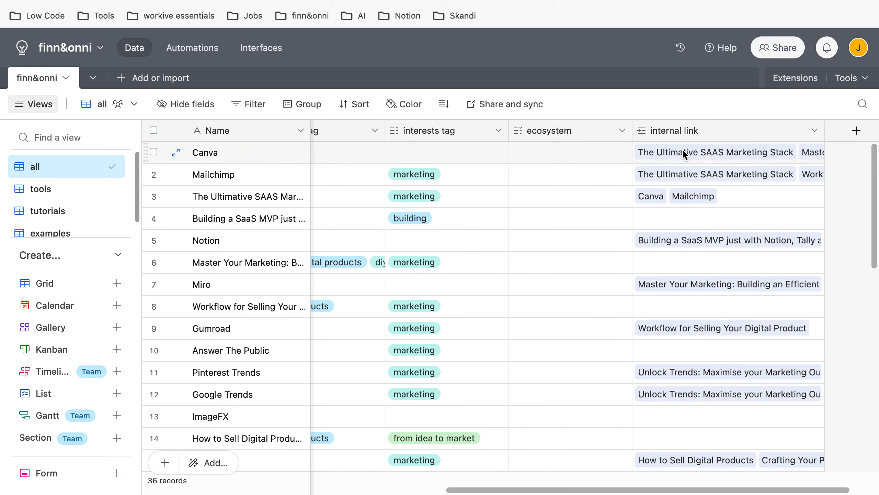
mouse_move(663, 155)
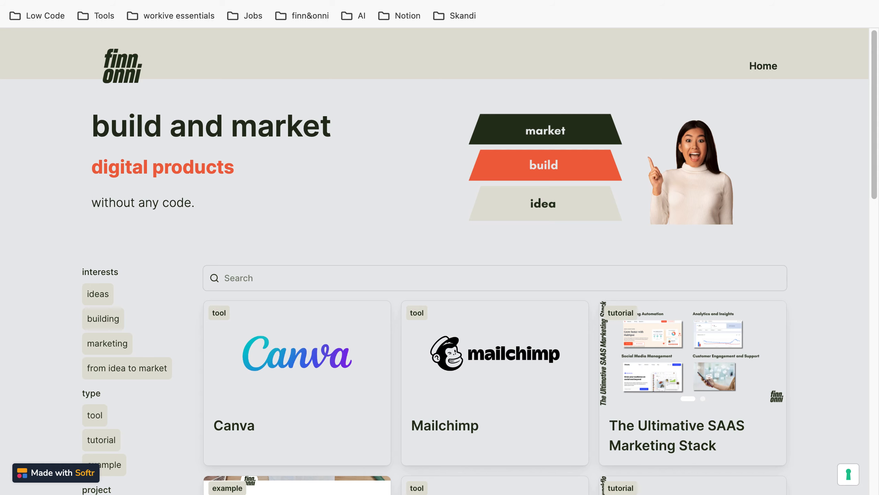
Step: Compare The Ultimative SAAS Marketing Stack page's Canva and Mailchimp mentions with its Airtable internal links
scroll("down", 3)
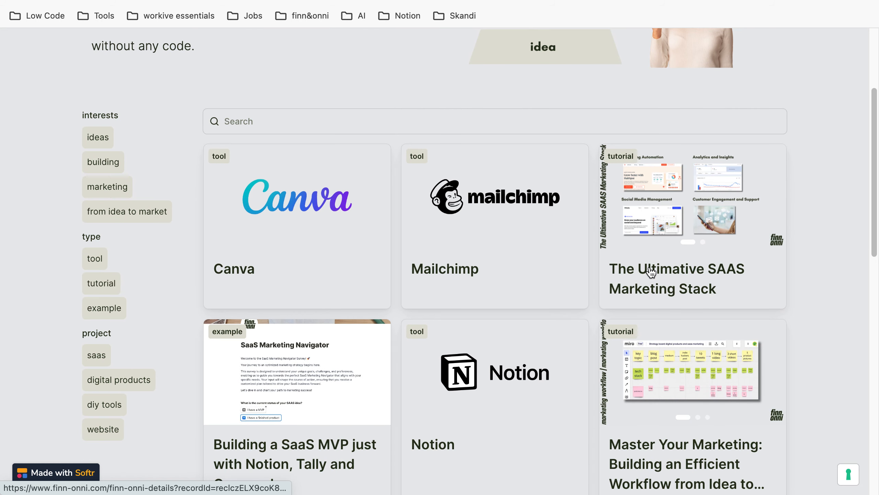
left_click(650, 272)
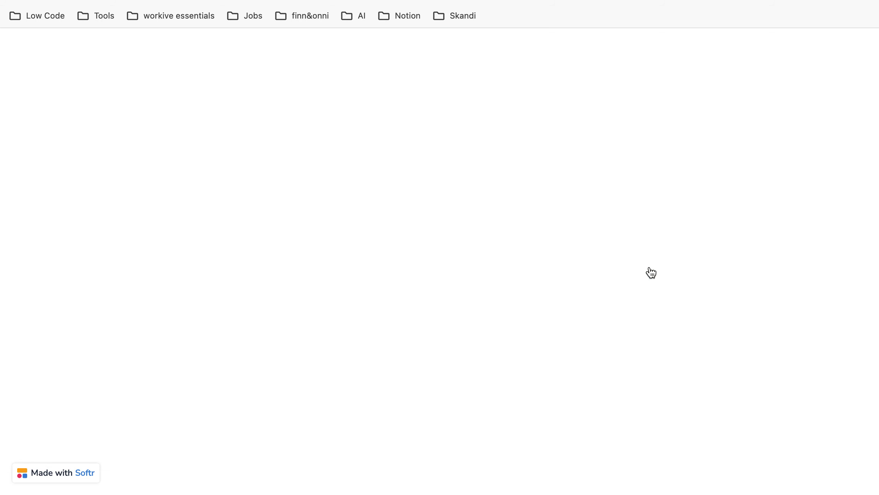
left_click(310, 15)
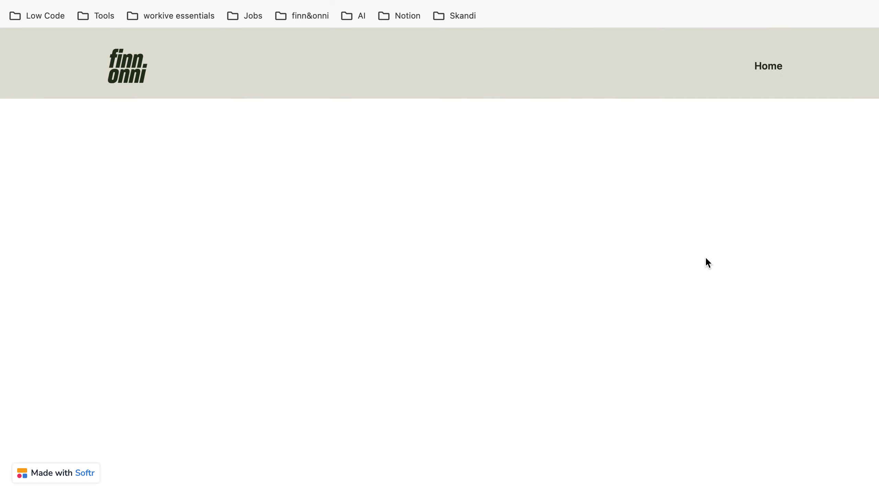
scroll("down", 3)
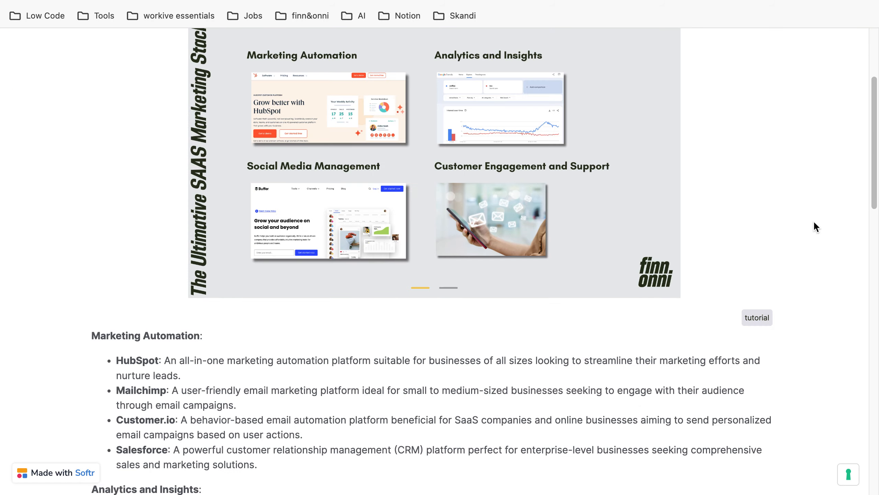
scroll("down", 3)
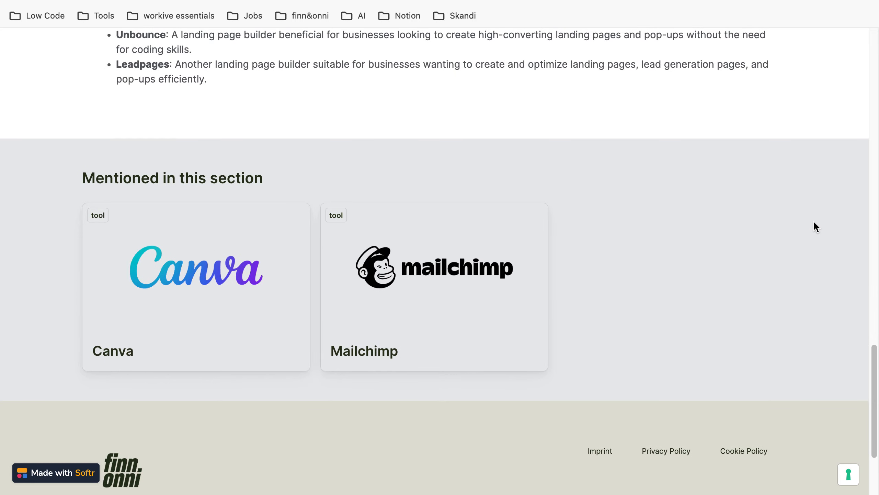
mouse_move(312, 202)
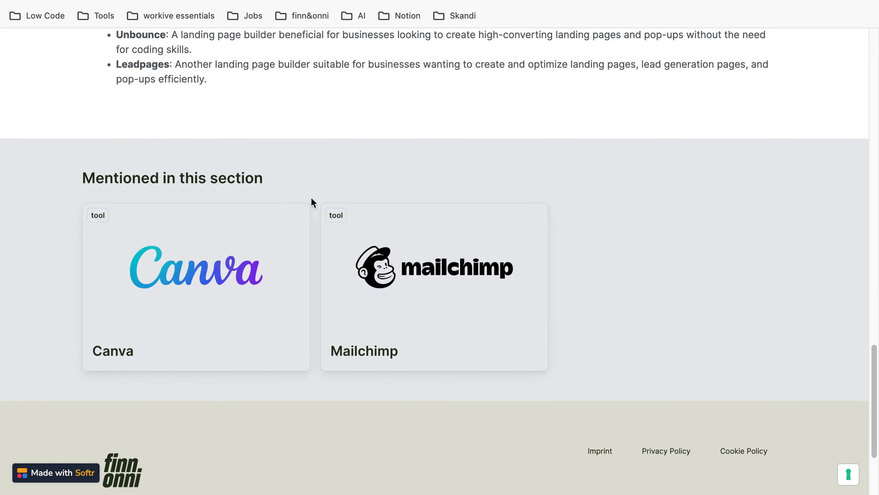
mouse_move(207, 251)
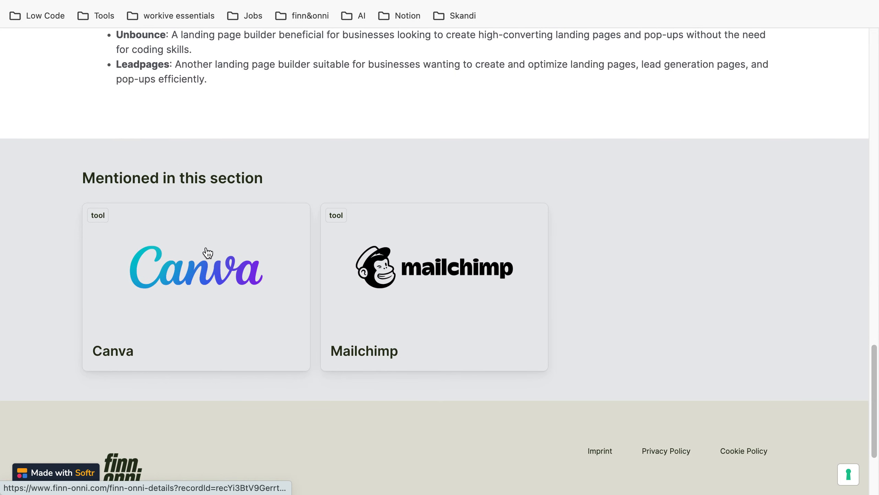
mouse_move(243, 29)
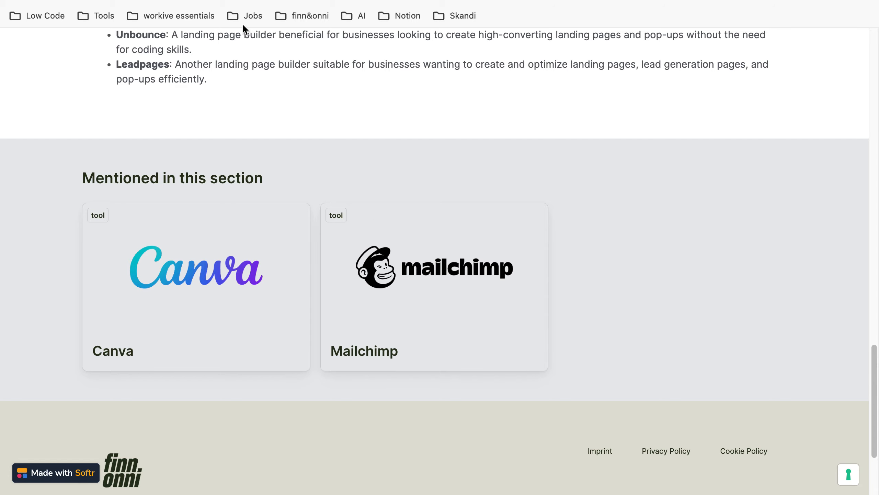
left_click(309, 15)
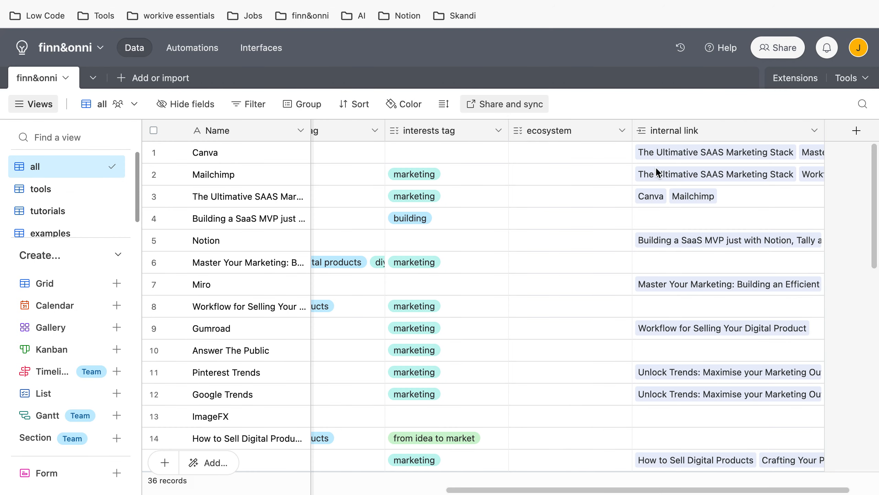
mouse_move(265, 203)
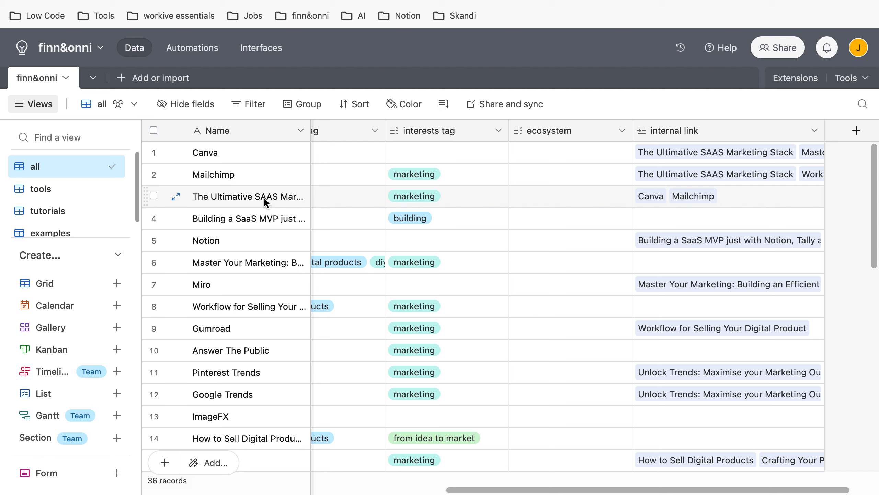
mouse_move(674, 214)
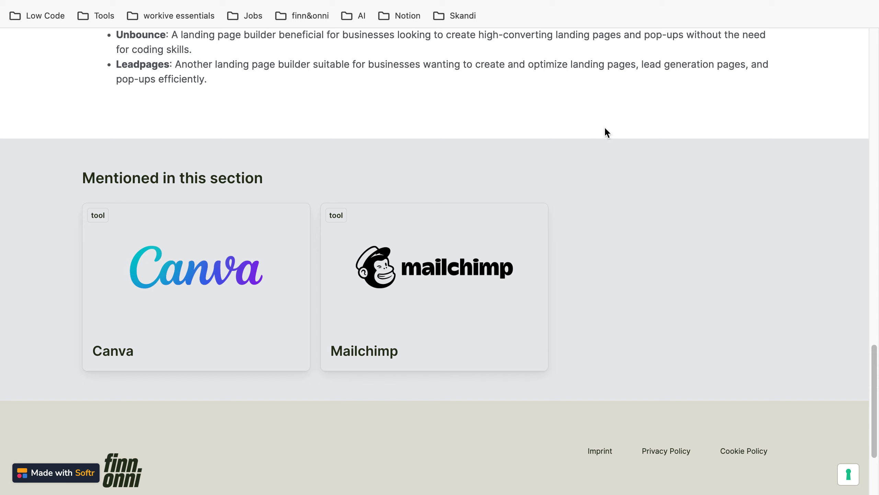
mouse_move(435, 173)
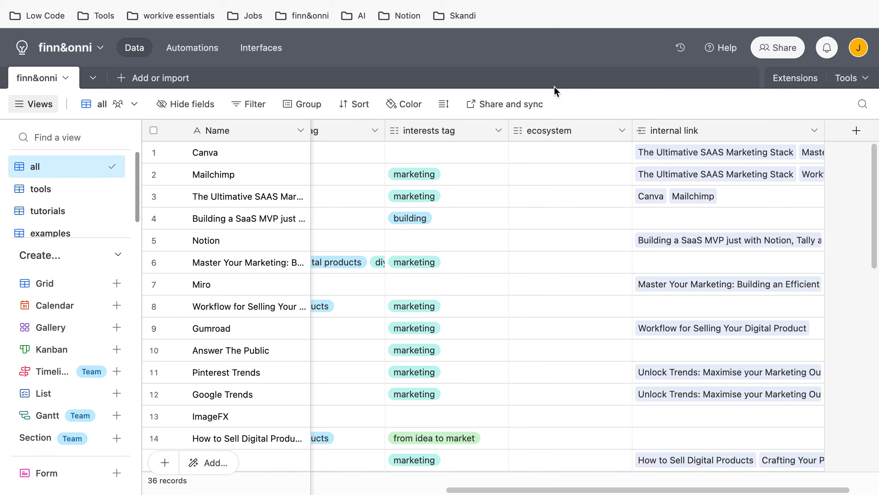
mouse_move(599, 73)
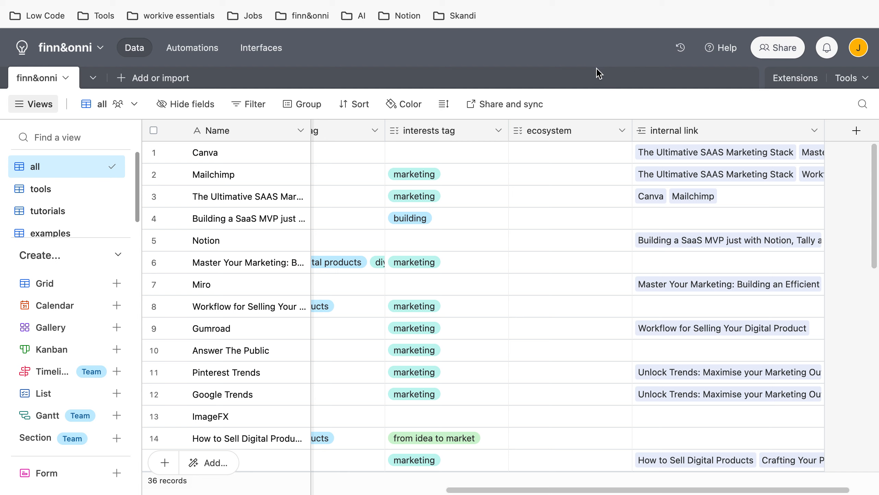
mouse_move(557, 98)
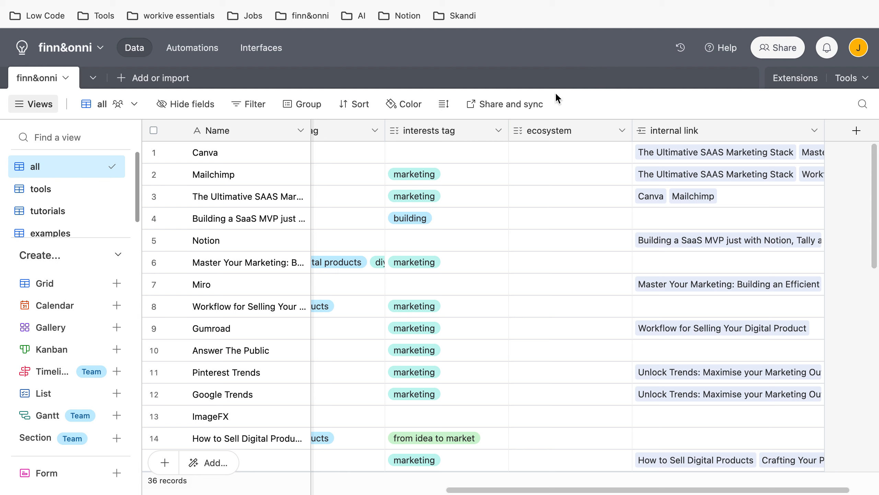
mouse_move(590, 101)
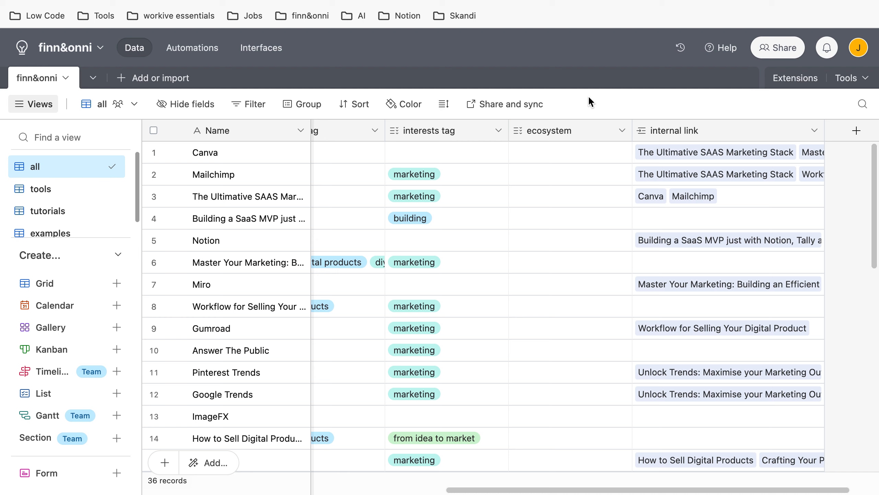
mouse_move(671, 156)
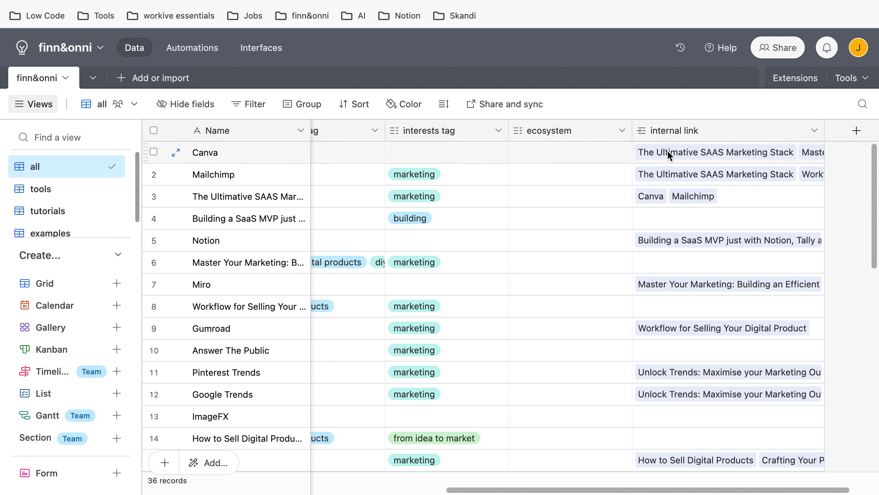
mouse_move(638, 102)
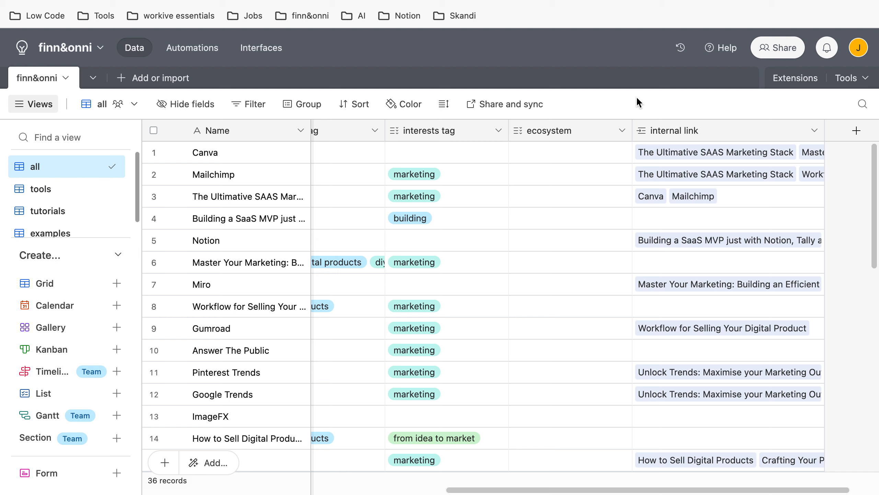
mouse_move(449, 63)
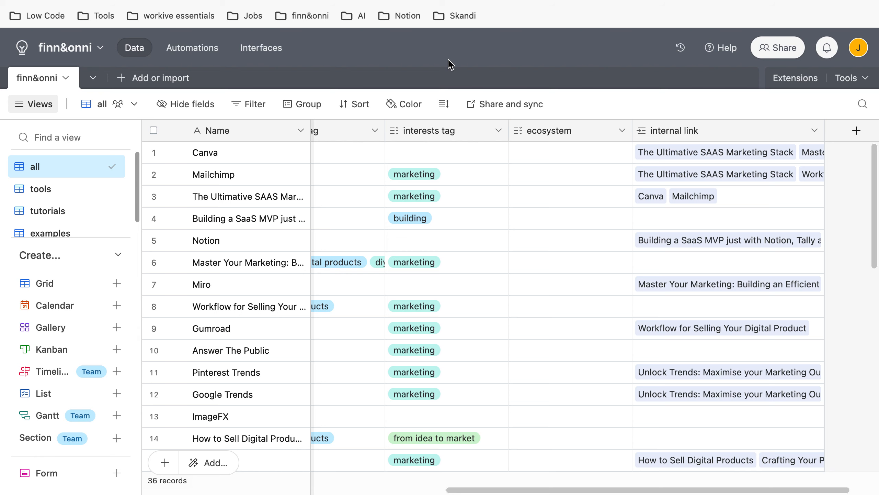
mouse_move(400, 125)
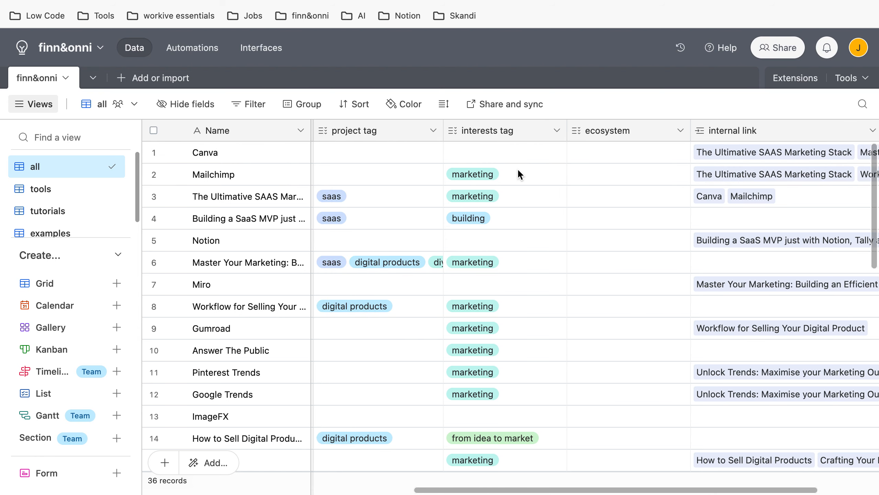
scroll("left", 3)
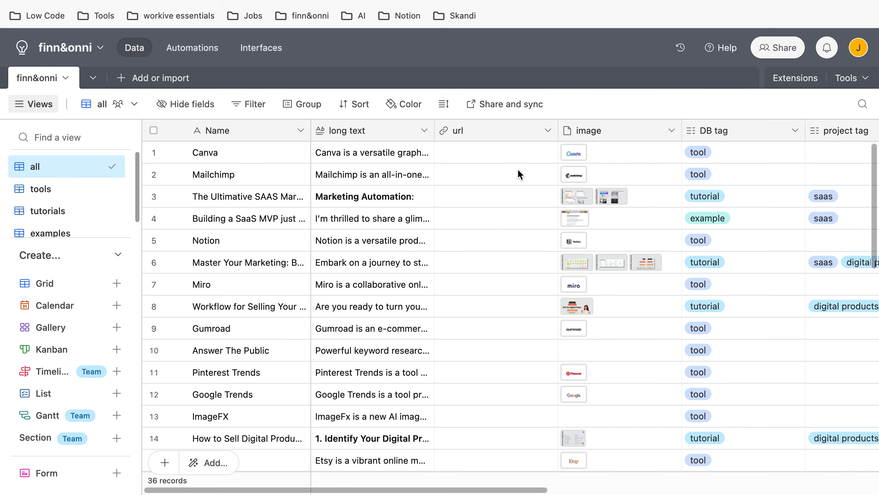
mouse_move(484, 209)
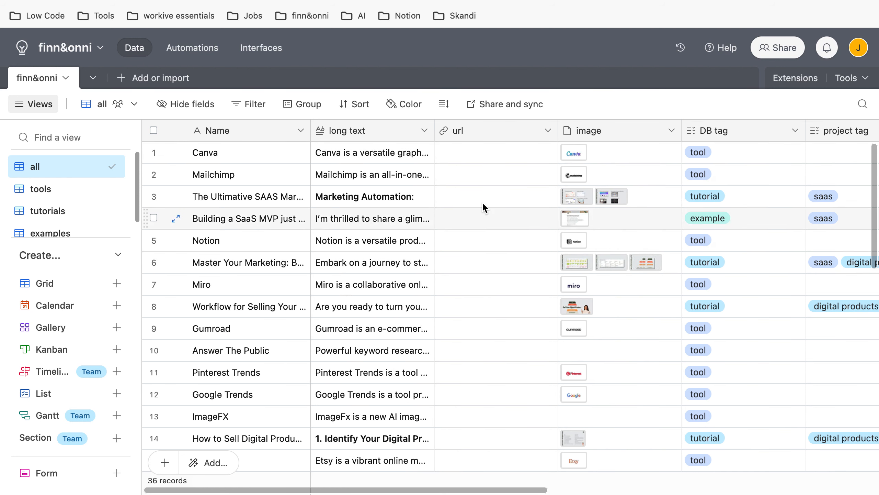
mouse_move(492, 152)
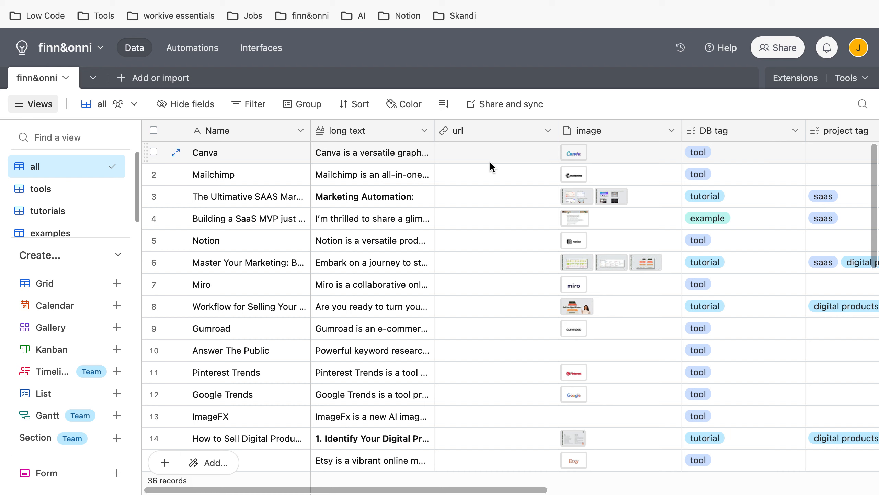
mouse_move(698, 151)
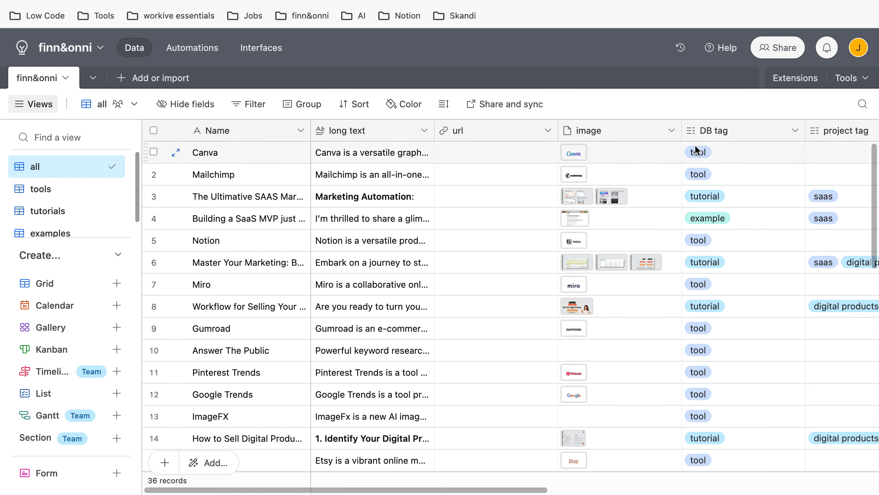
mouse_move(699, 196)
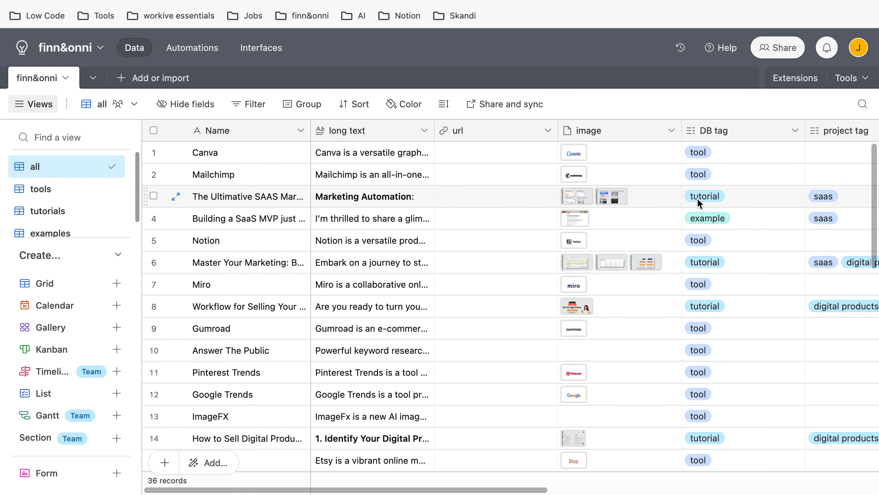
mouse_move(510, 218)
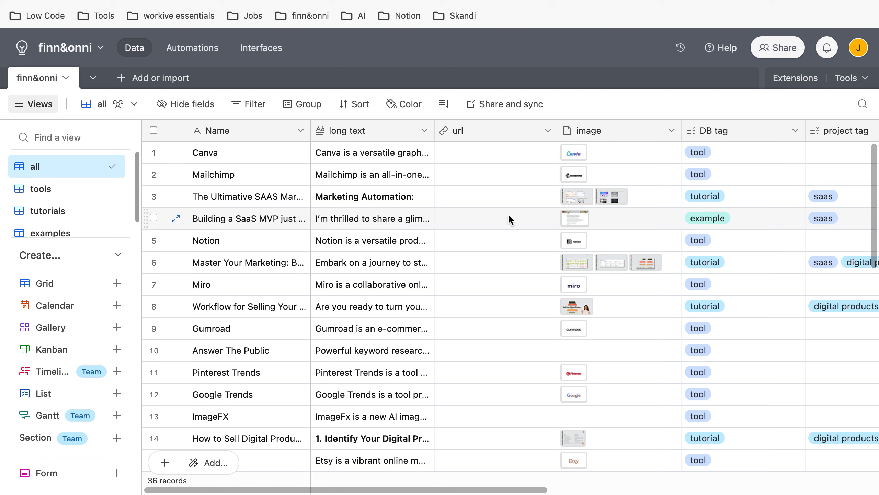
mouse_move(525, 54)
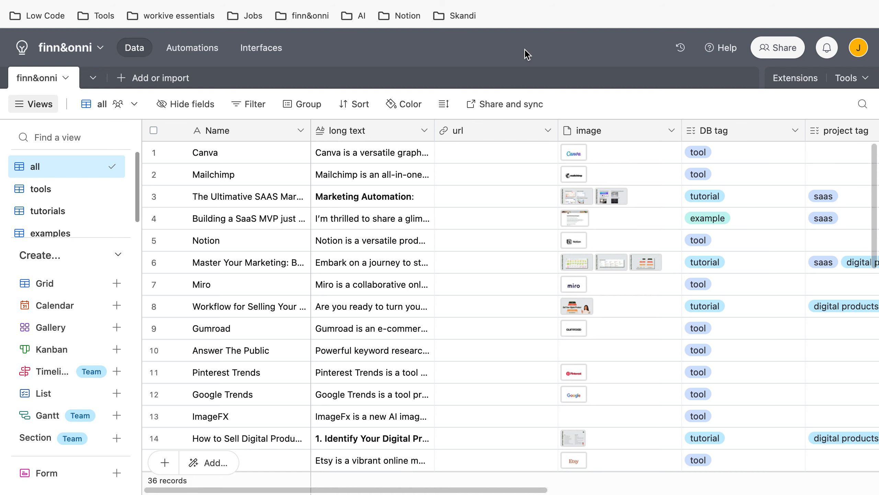
Step: Switch to the Airtable 'tools' view showing only the 19 tool-tagged records
left_click(40, 189)
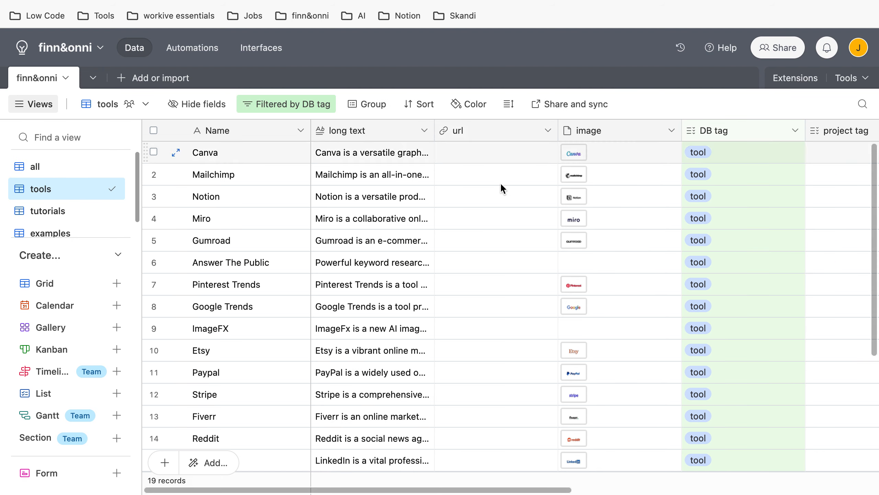
mouse_move(645, 182)
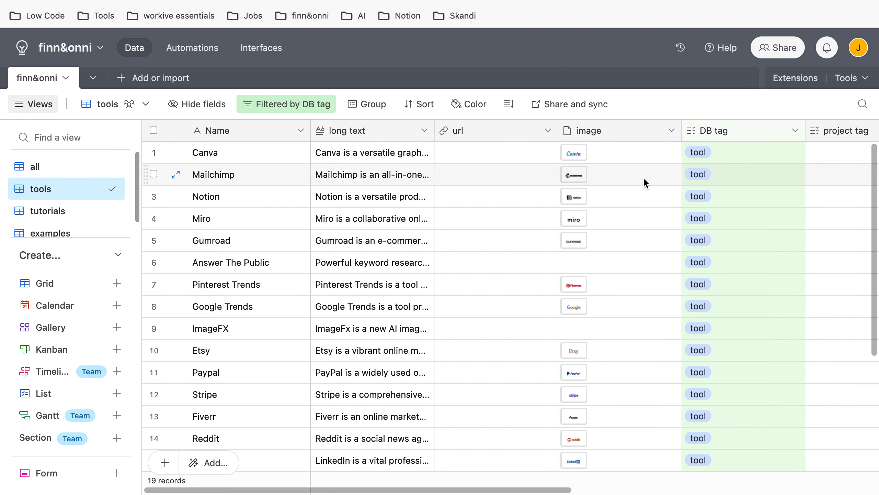
mouse_move(275, 209)
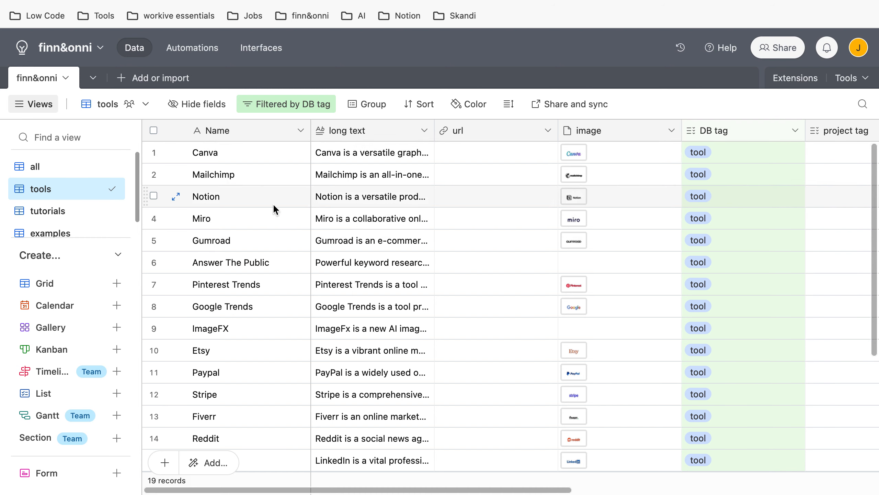
mouse_move(691, 179)
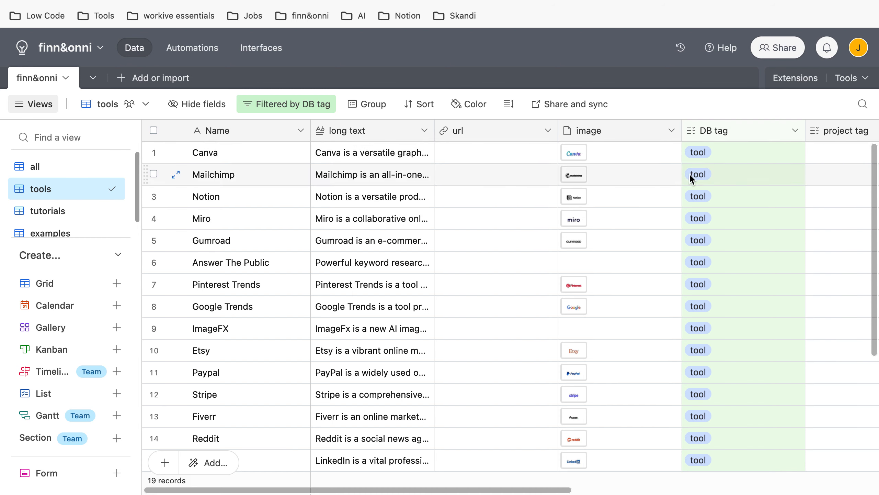
mouse_move(673, 165)
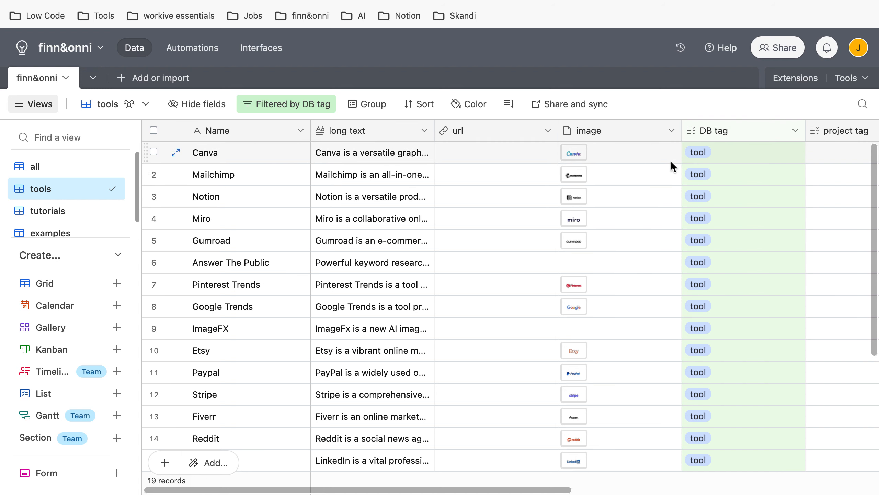
mouse_move(476, 189)
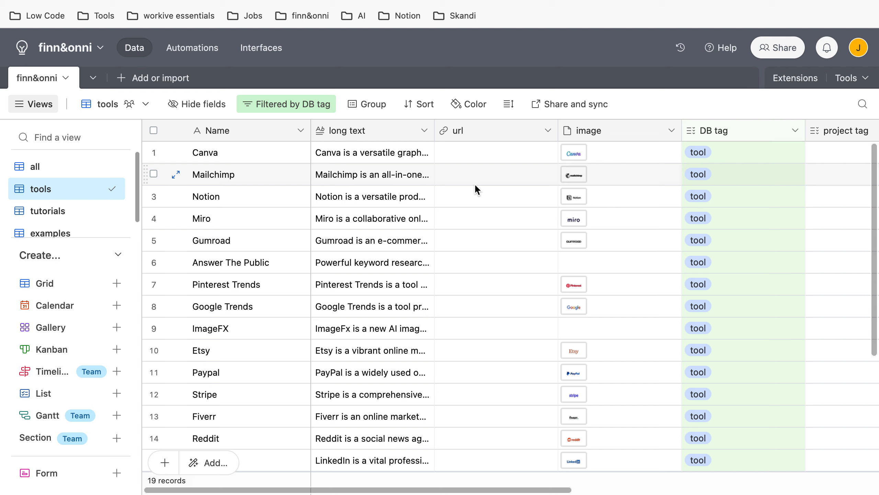
mouse_move(487, 231)
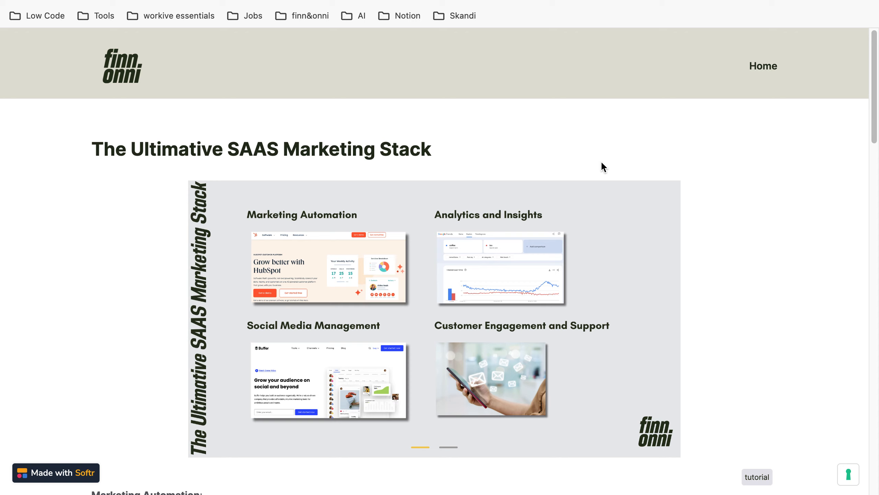
mouse_move(497, 99)
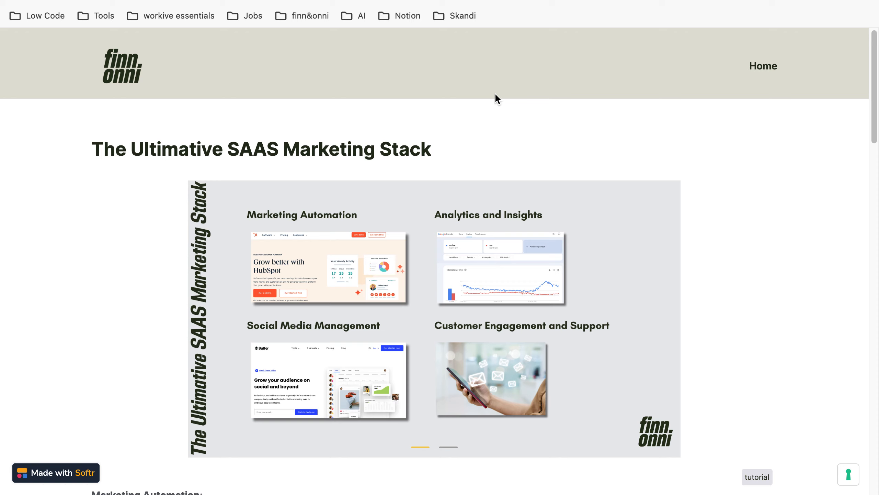
mouse_move(433, 70)
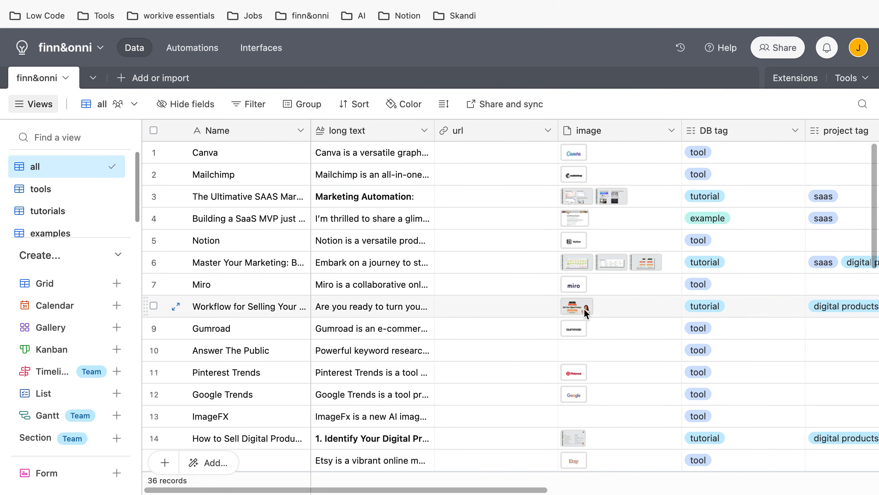
mouse_move(496, 49)
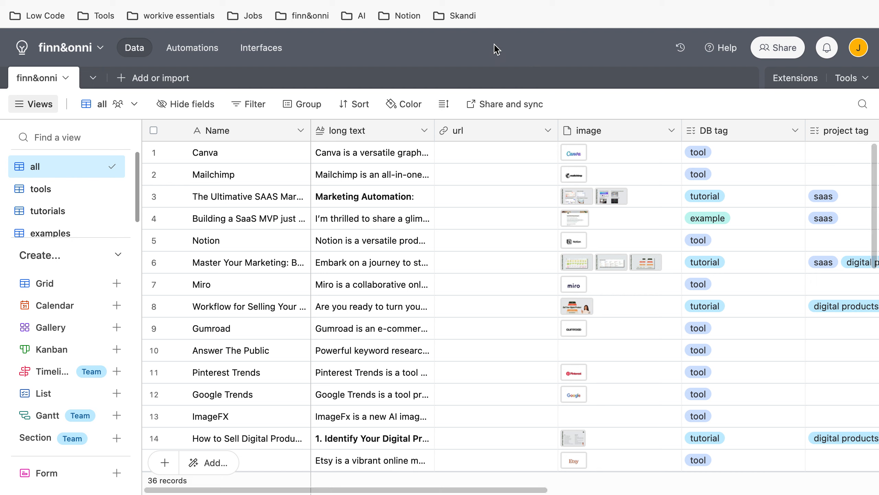